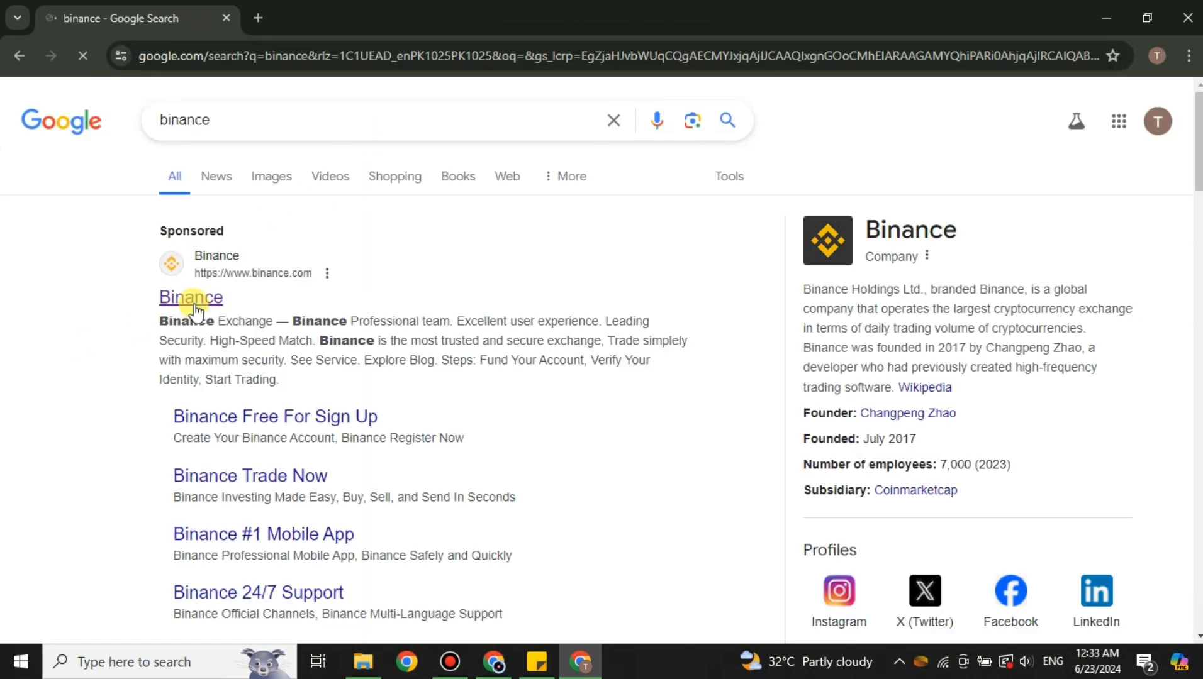
Go to binance.com from the sponsored Binance link in the Google results
click(191, 297)
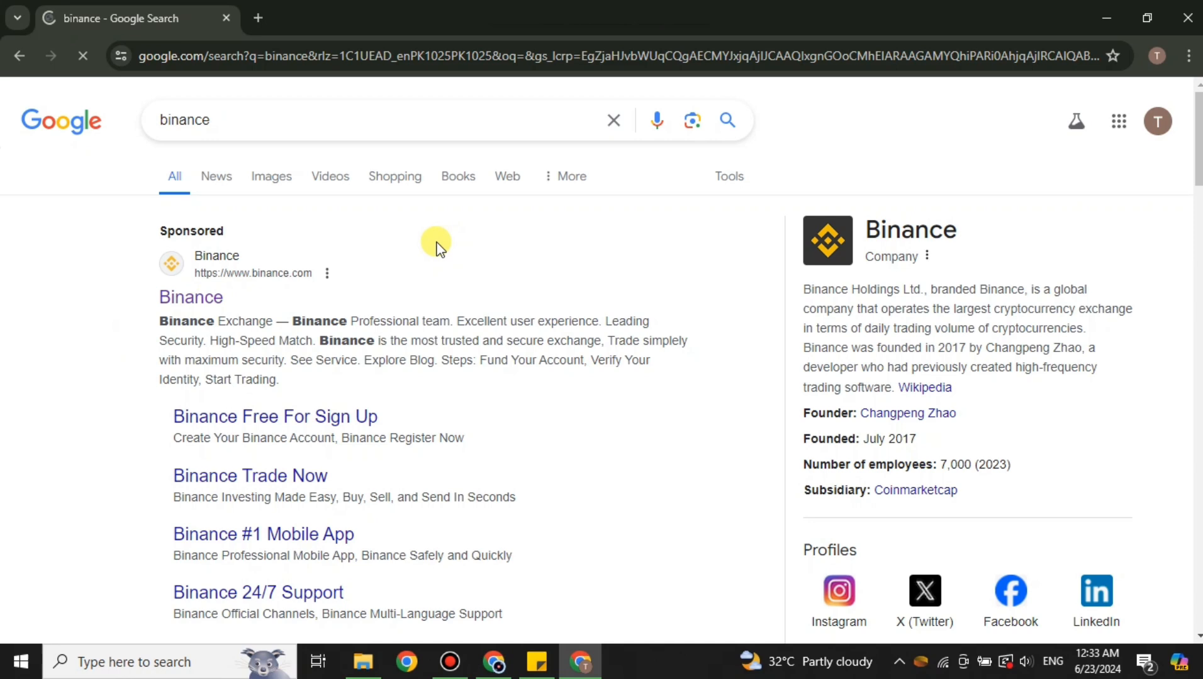
click(190, 297)
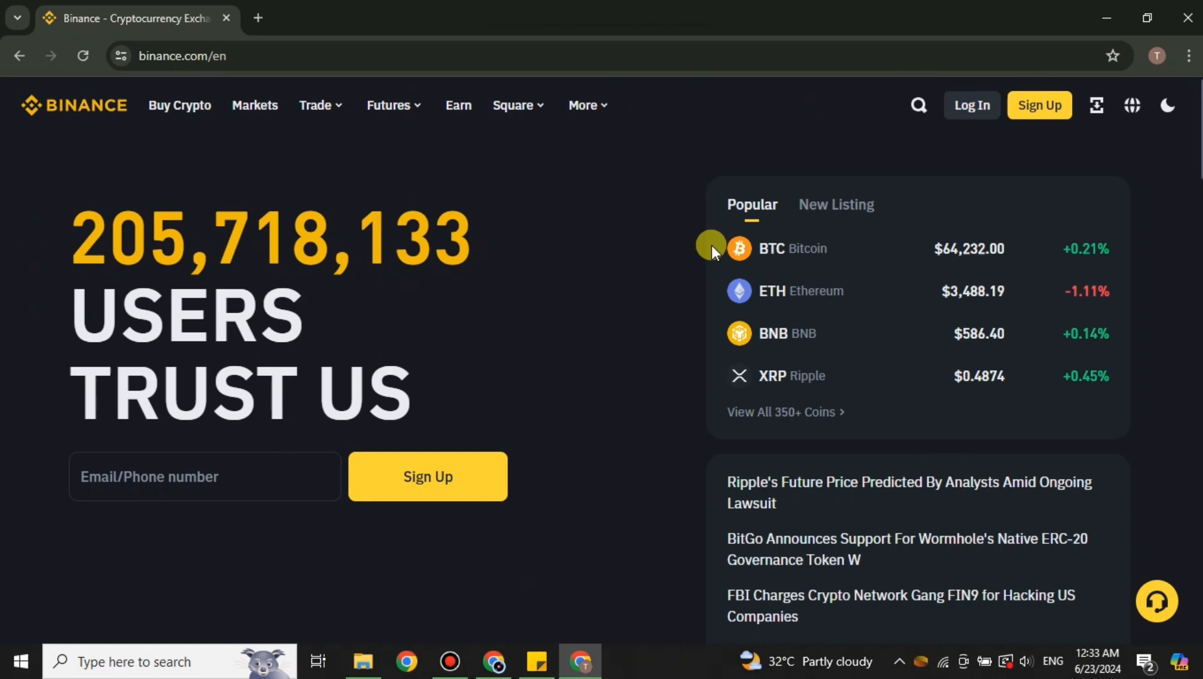
mouse_move(971, 104)
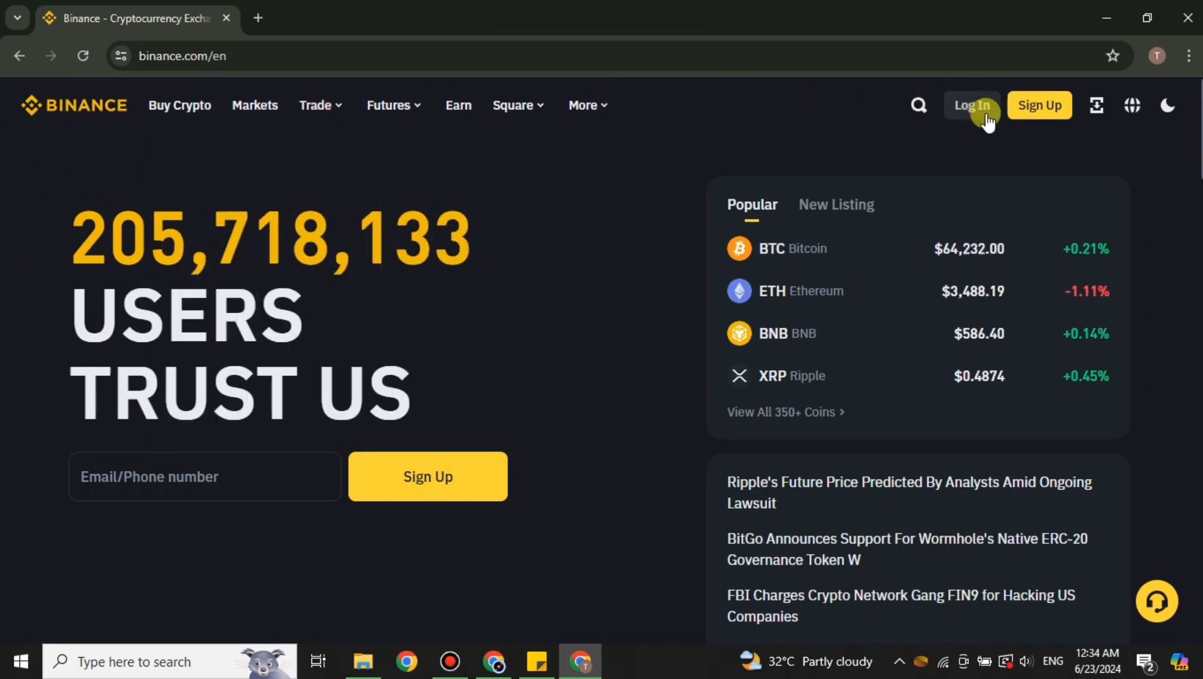
Start signing in to Binance and submit the account email
click(971, 104)
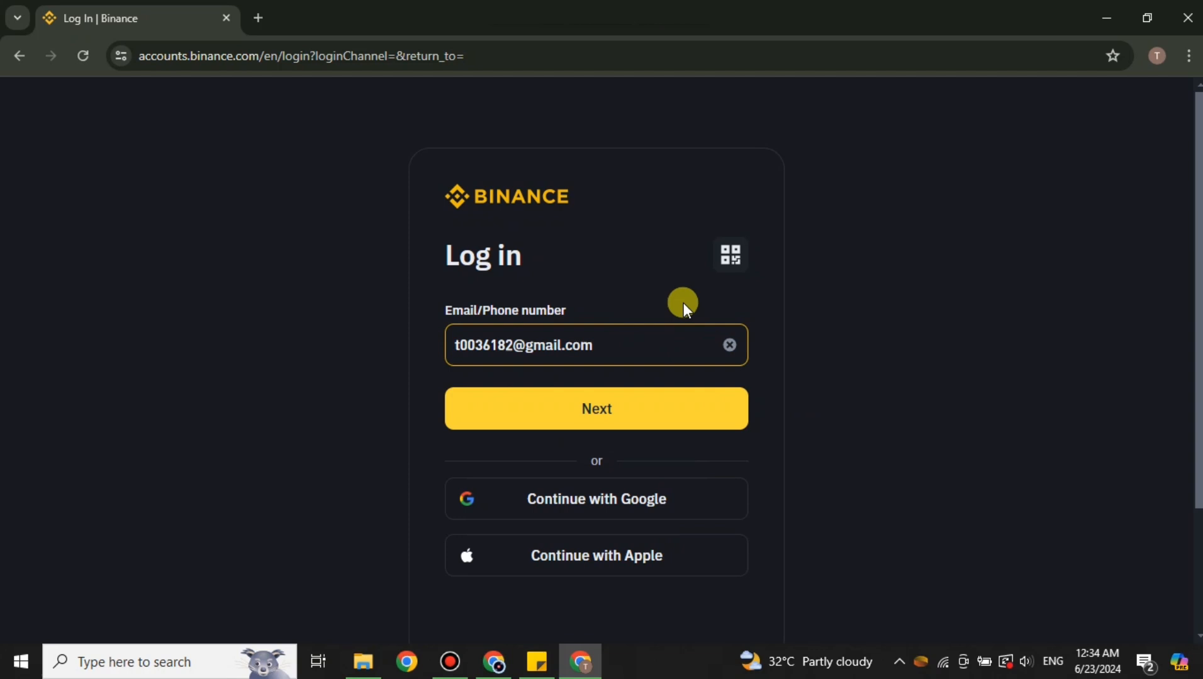
click(596, 407)
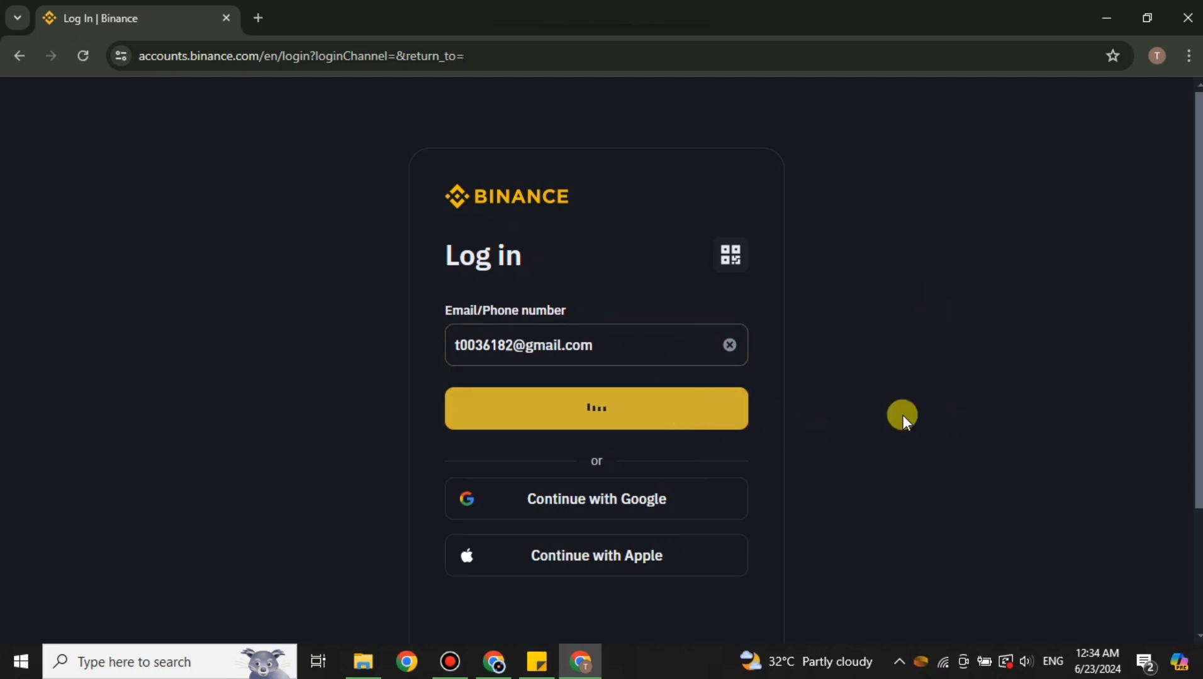
click(596, 408)
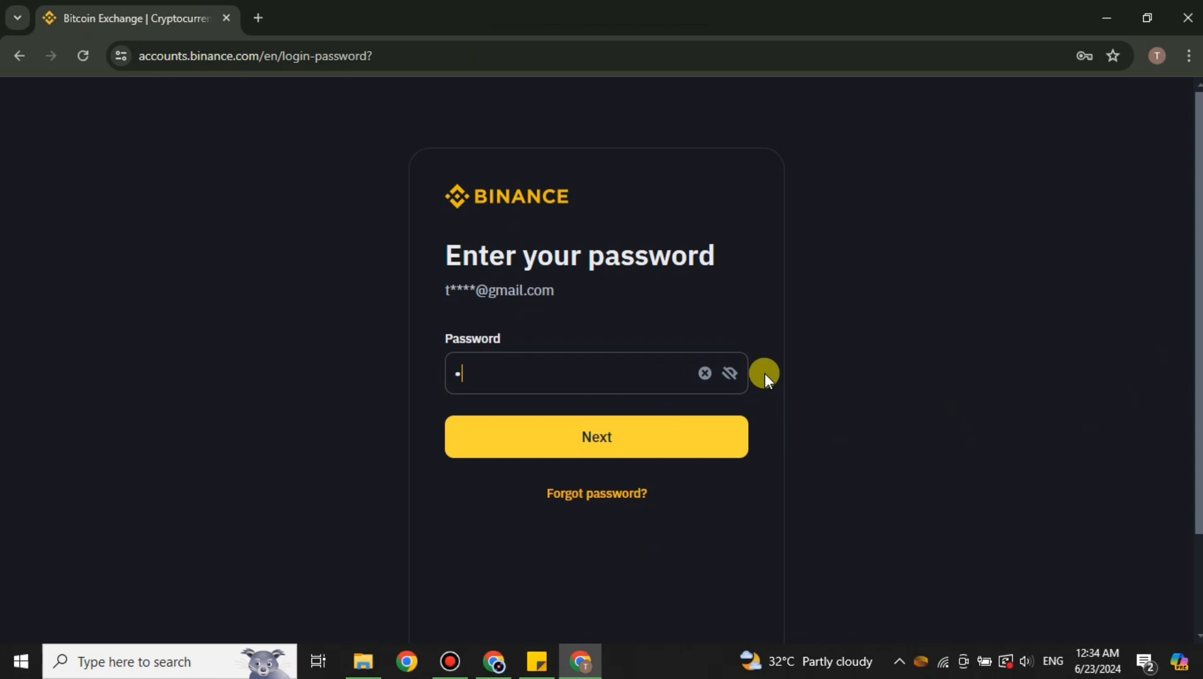
Submit the password, which Binance rejects as incorrect, returning to the log-in page
text(password)
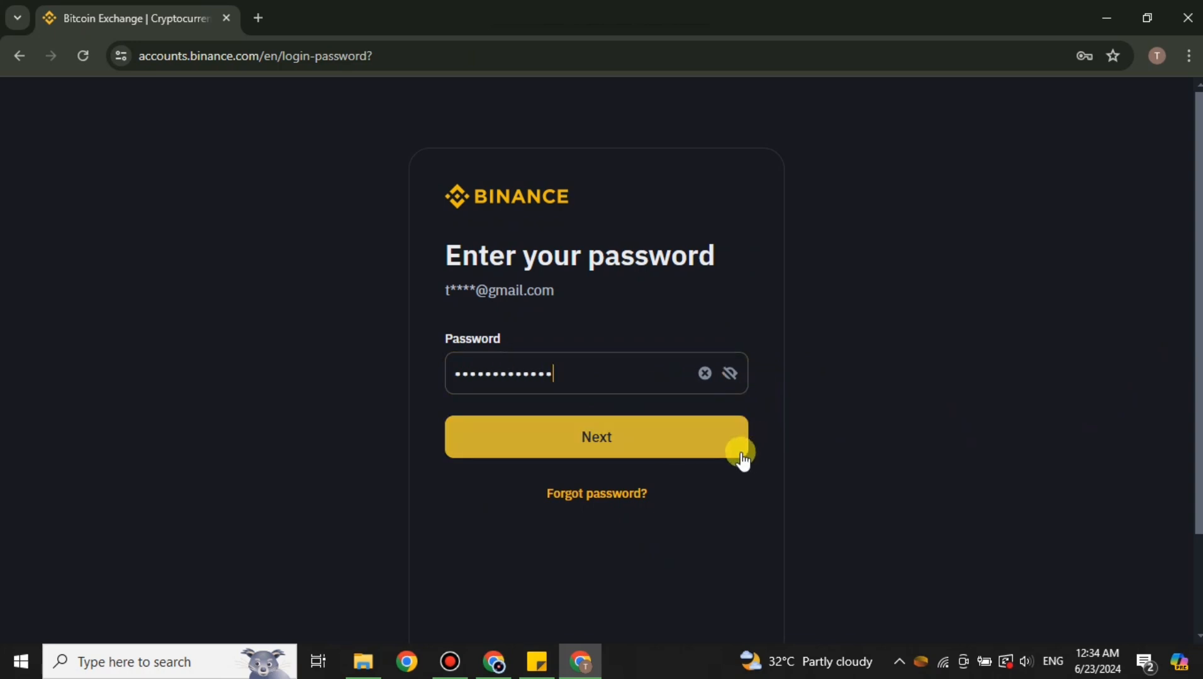
mouse_move(676, 453)
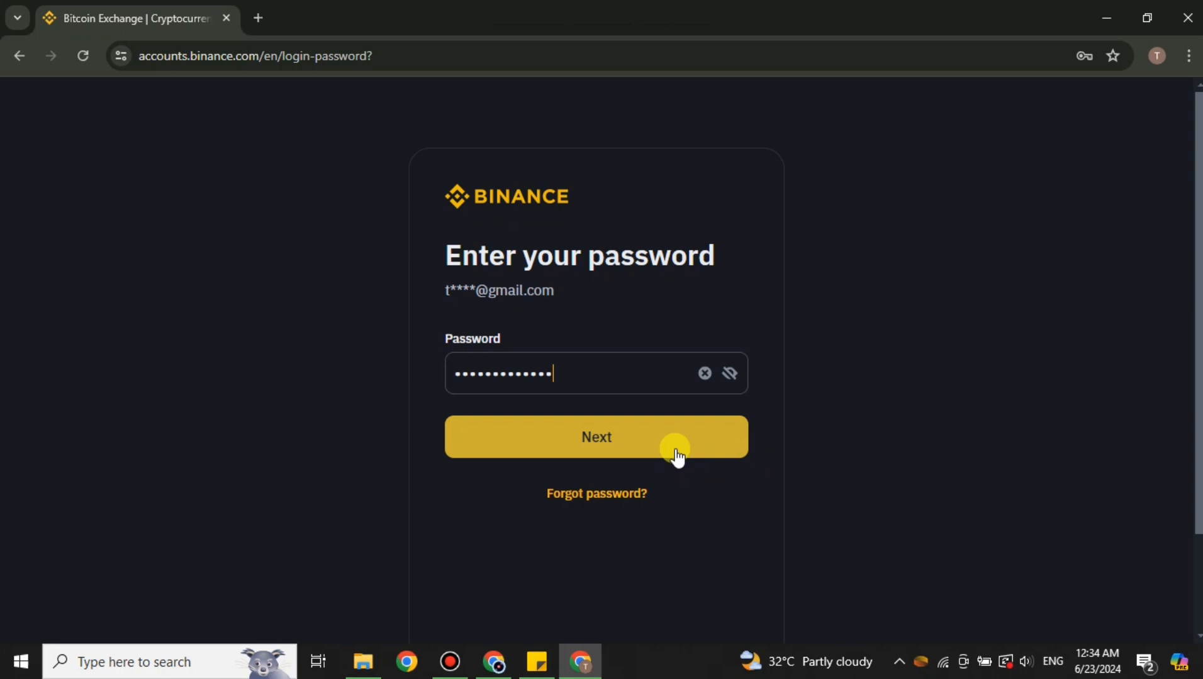
click(596, 436)
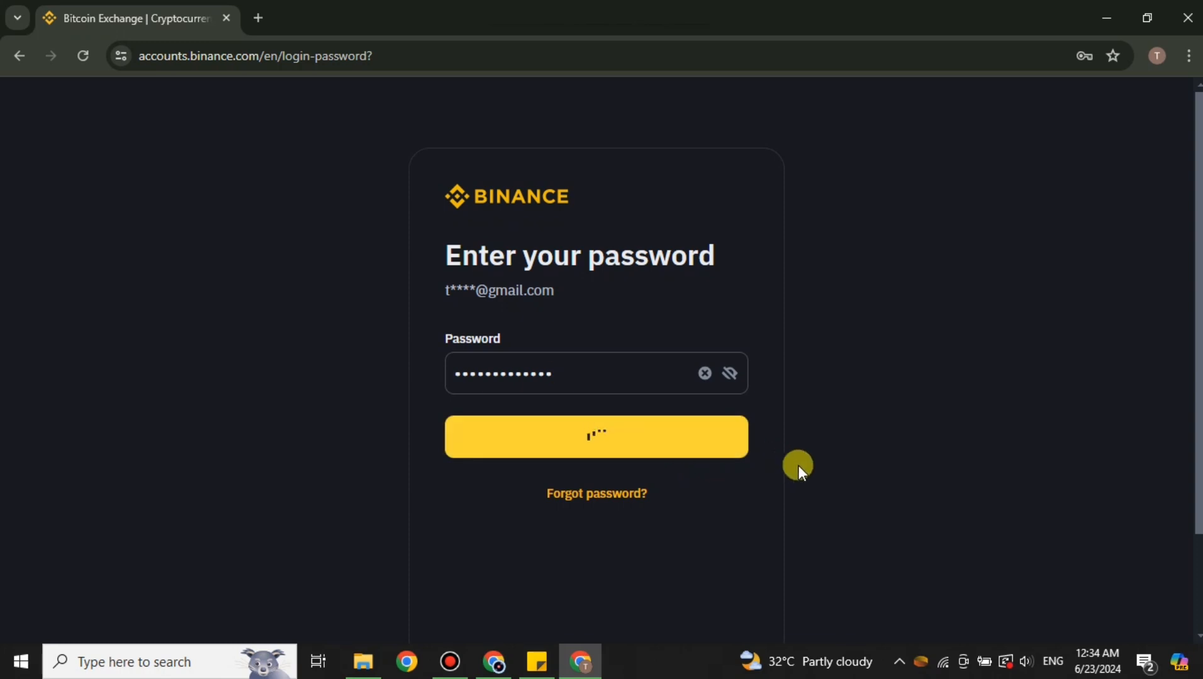
click(596, 437)
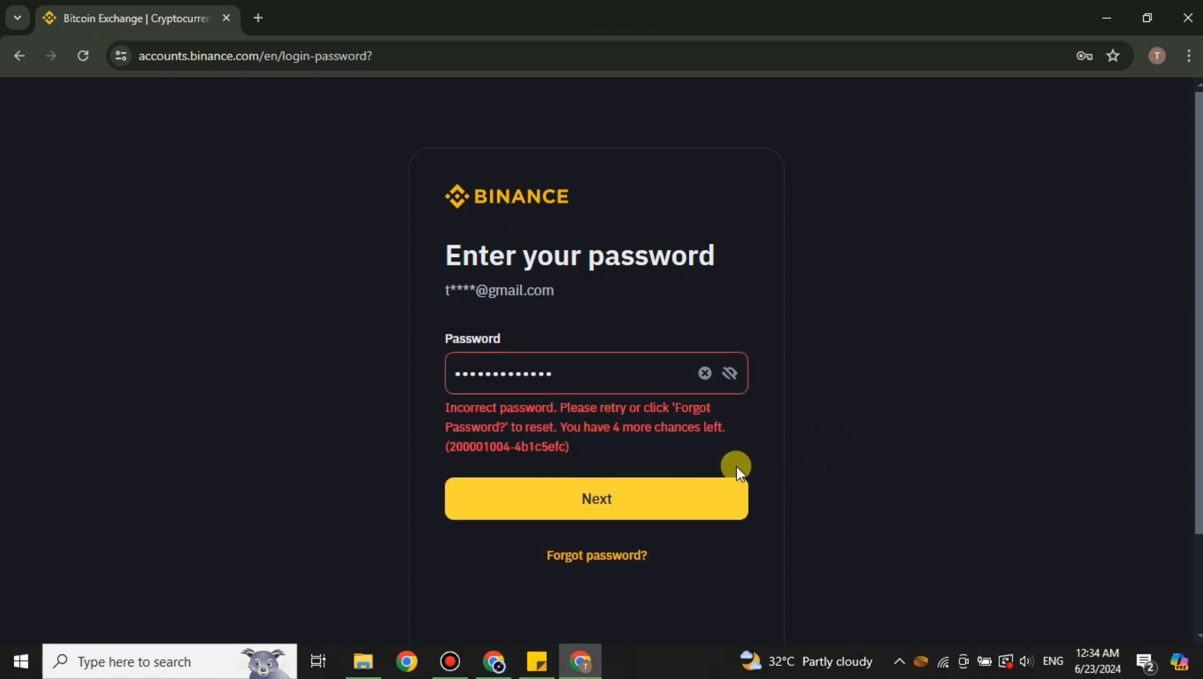
mouse_move(336, 362)
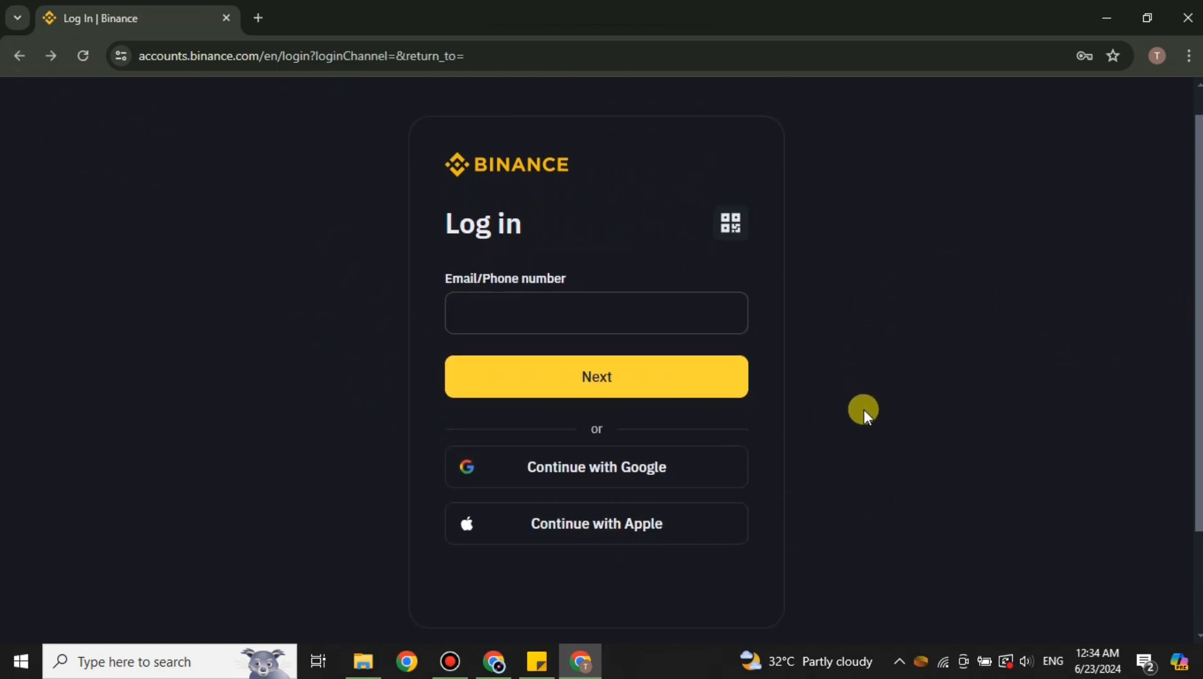
Search Google for 'binance help center' and go to Binance's 24/7 Live Support page
scroll(down, 3)
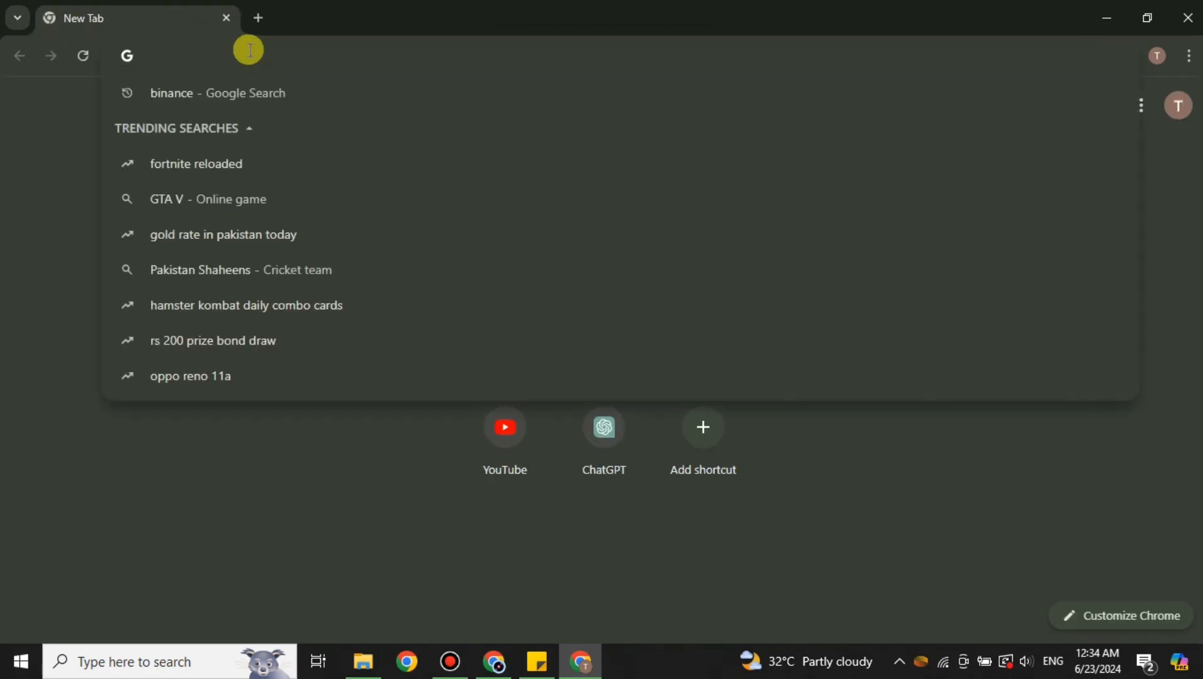
text(binance)
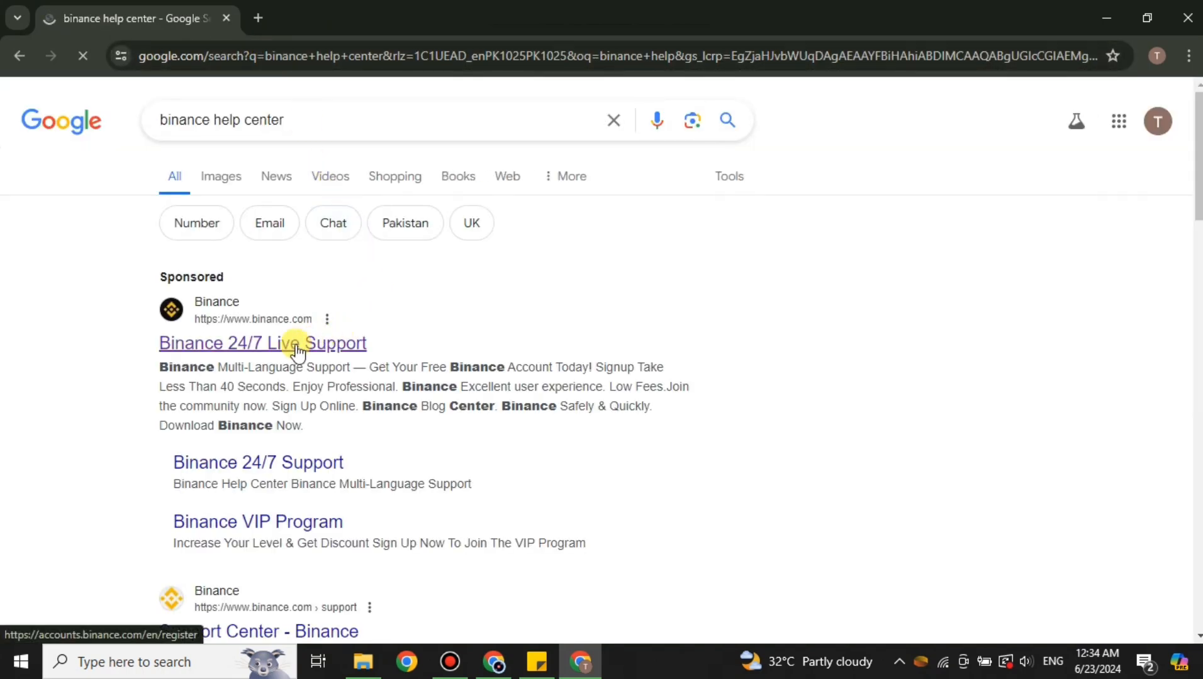
scroll(down, 3)
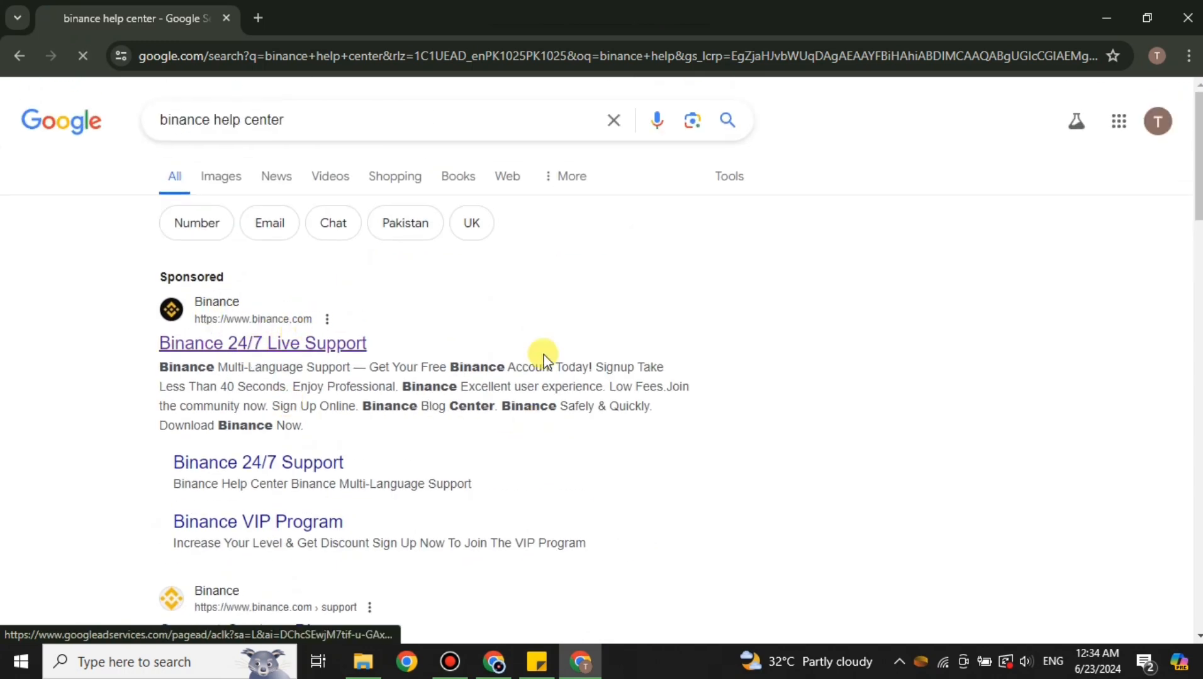
click(262, 342)
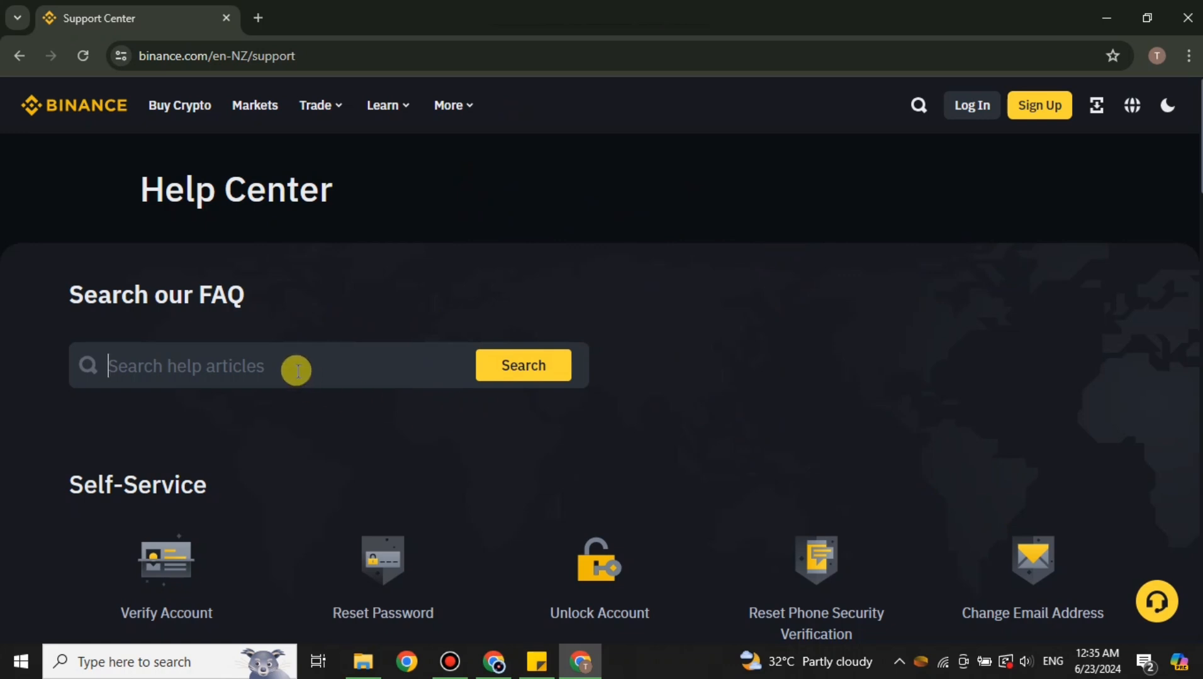
Search the Binance Support Center FAQs for 'login'
text(login issue)
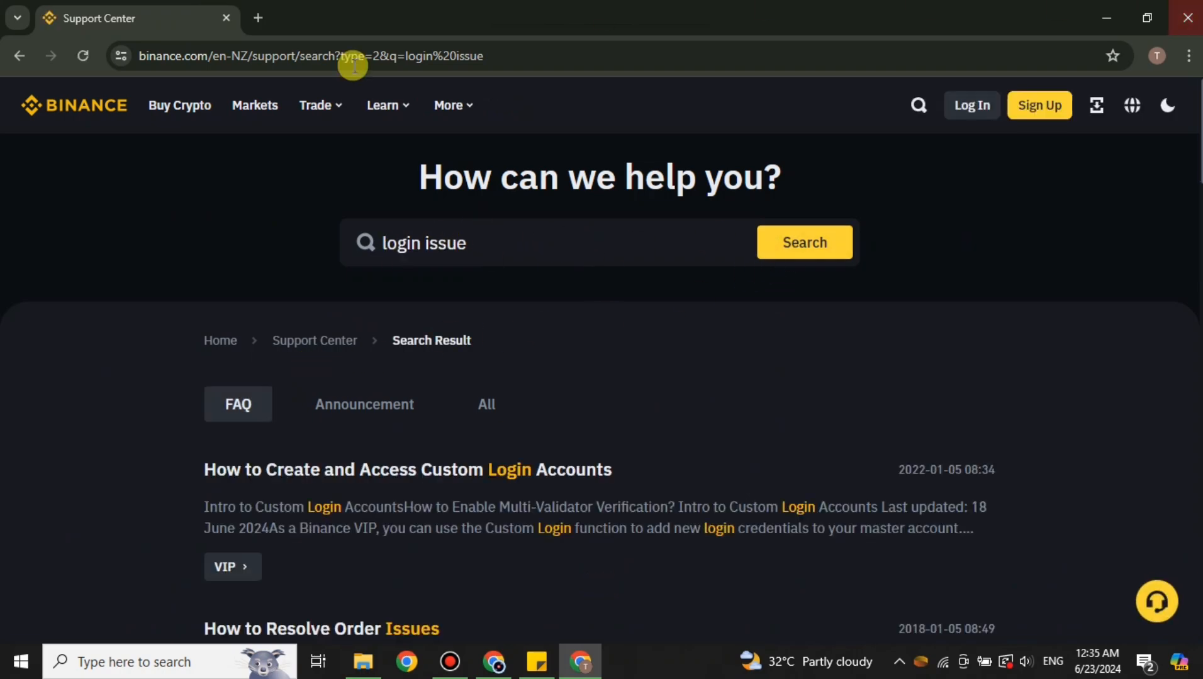
scroll(down, 3)
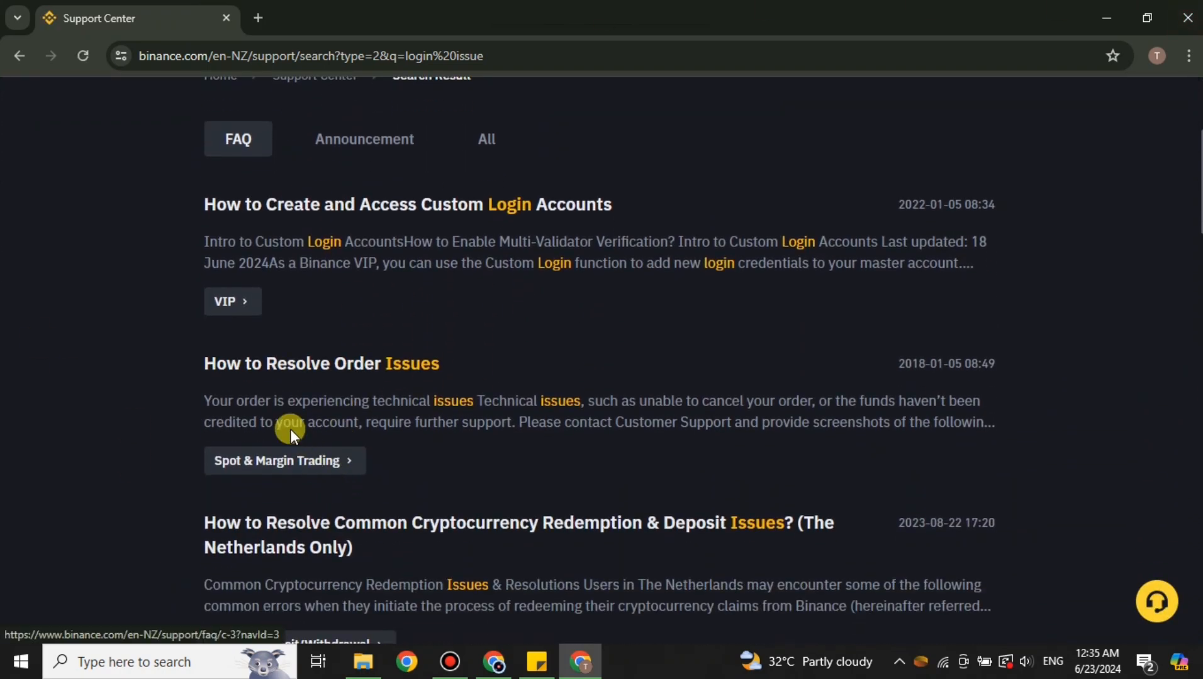
scroll(down, 3)
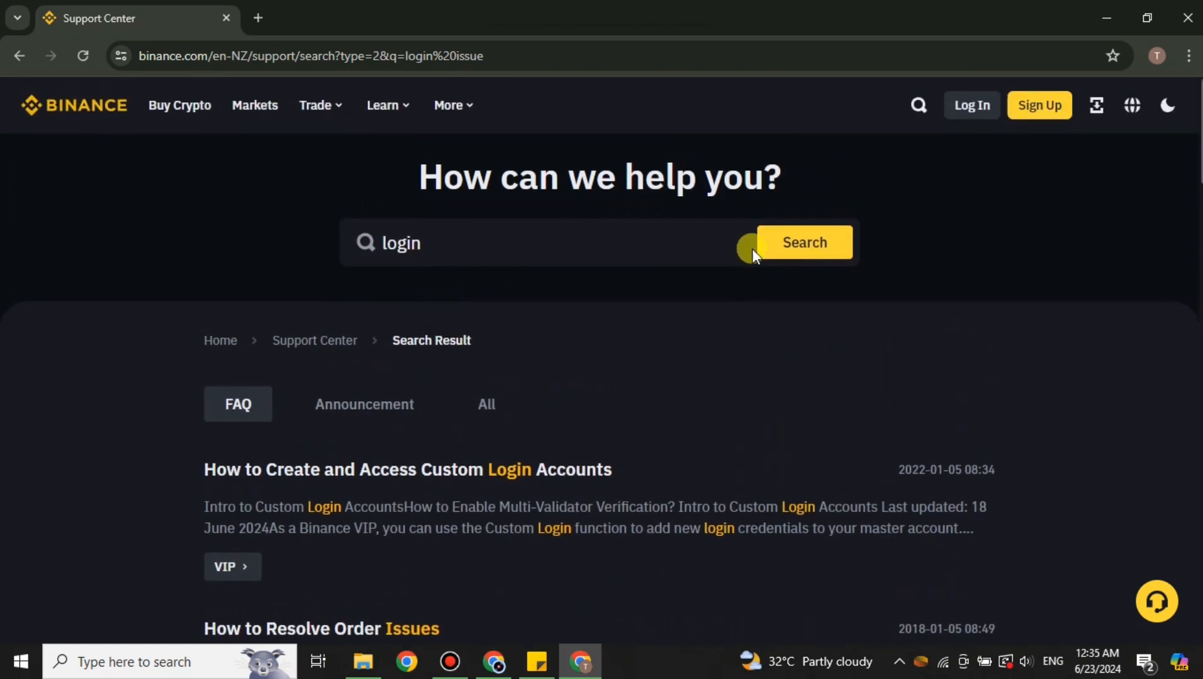
click(803, 243)
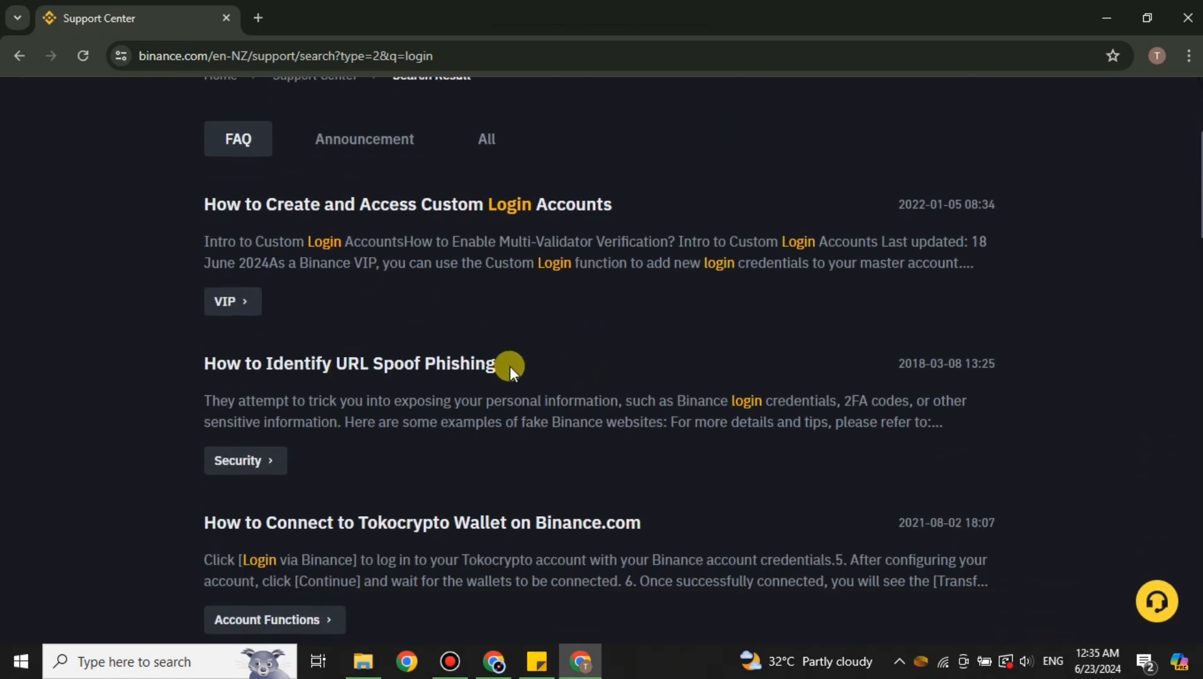
Review the whole first page of login FAQ results down to the footer
scroll(down, 3)
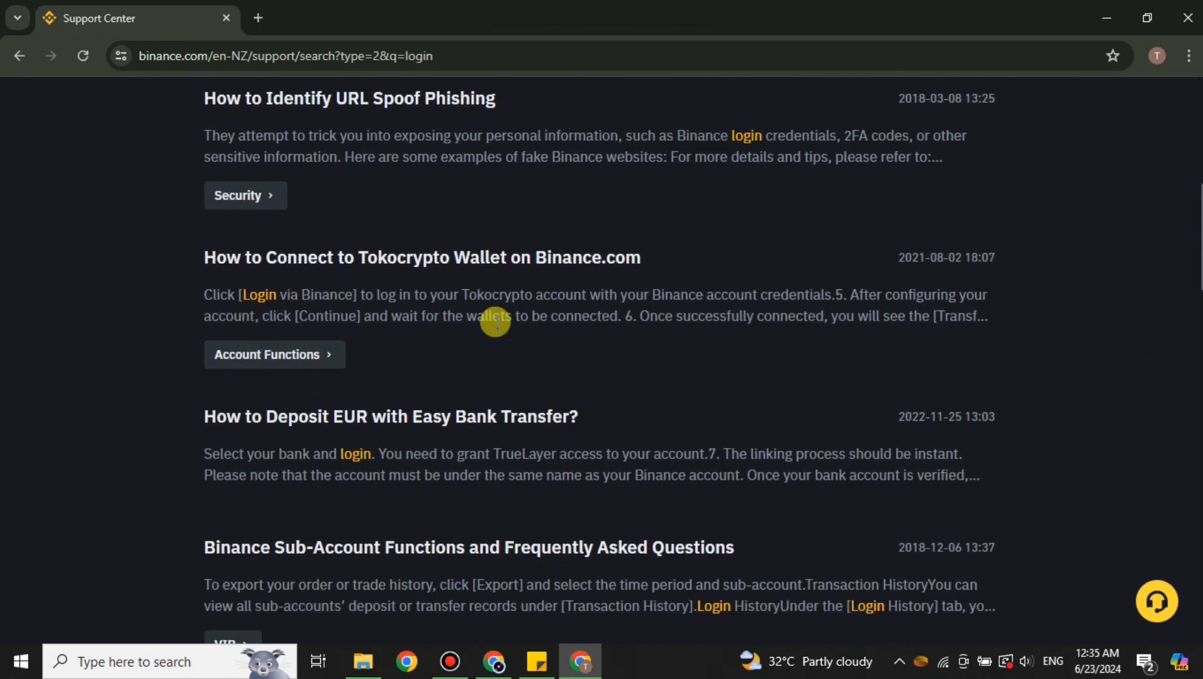
scroll(down, 3)
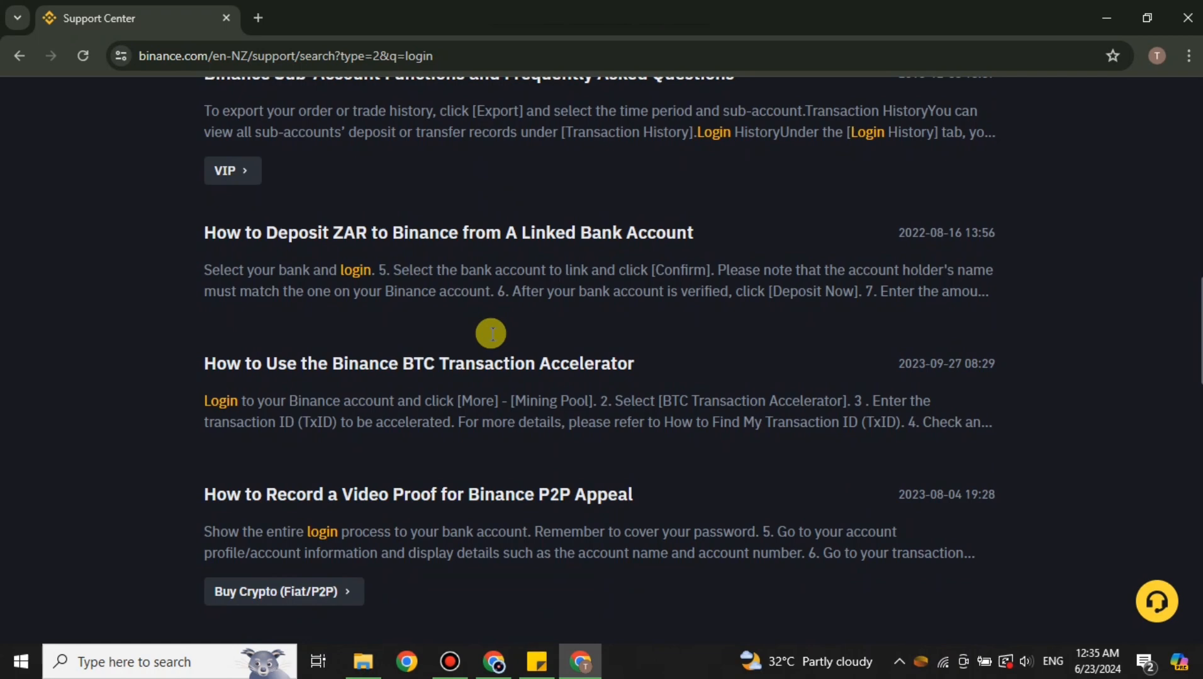
scroll(down, 3)
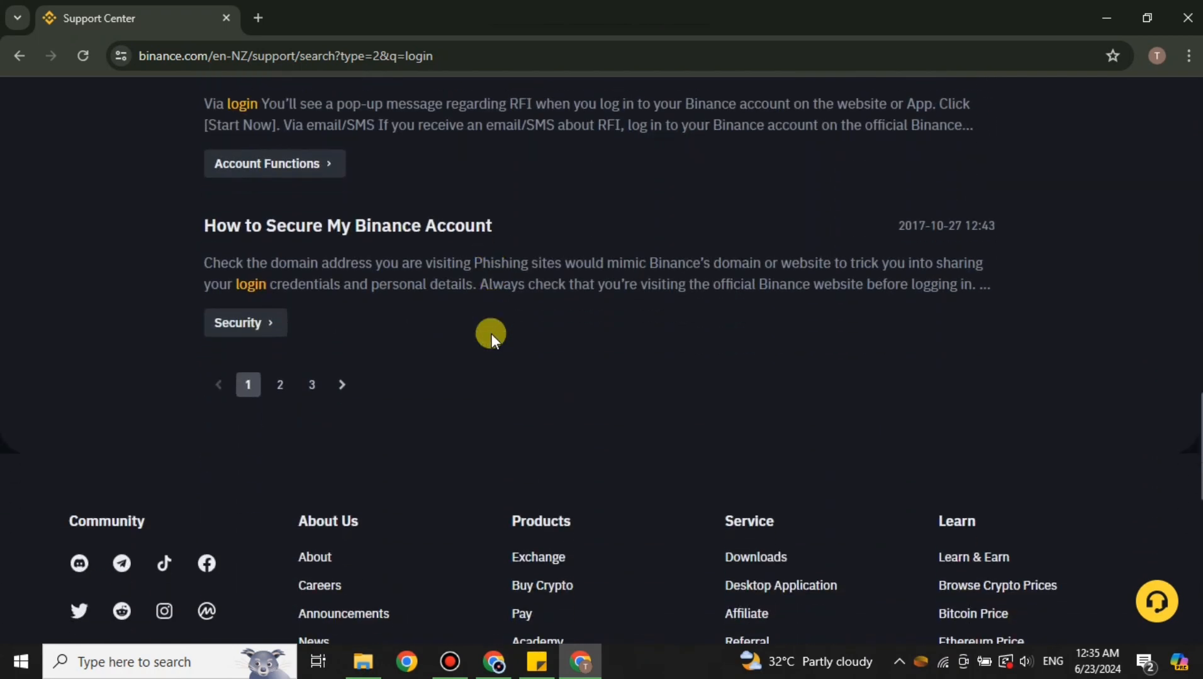
scroll(down, 3)
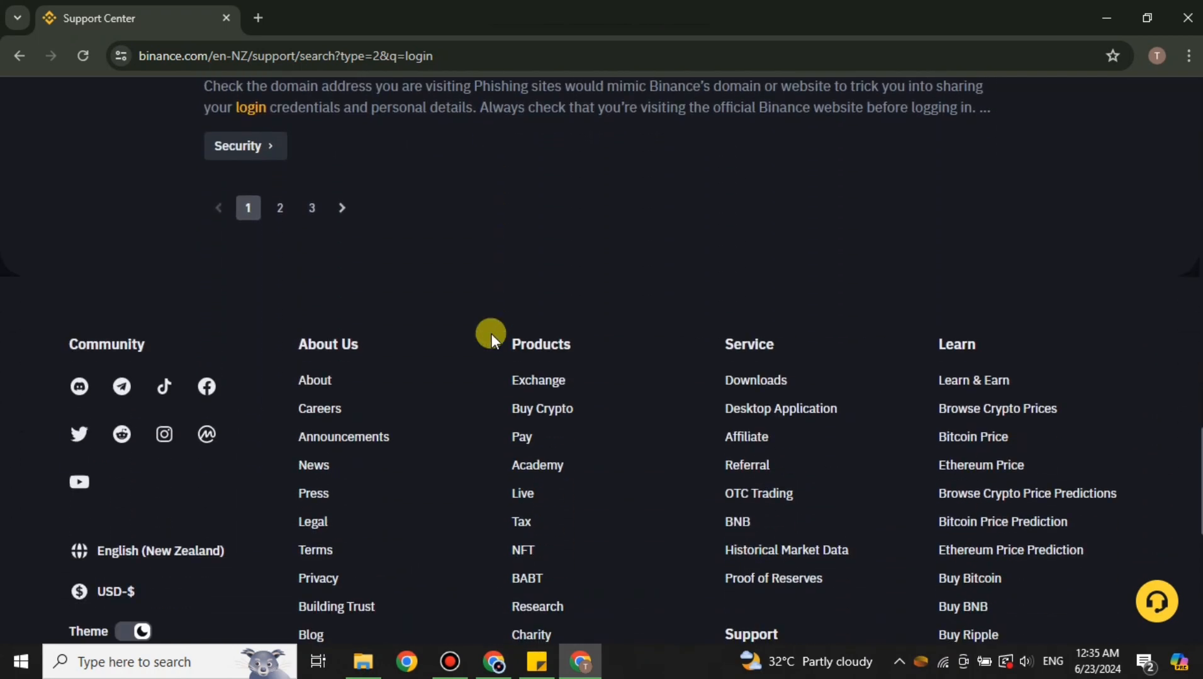
scroll(down, 3)
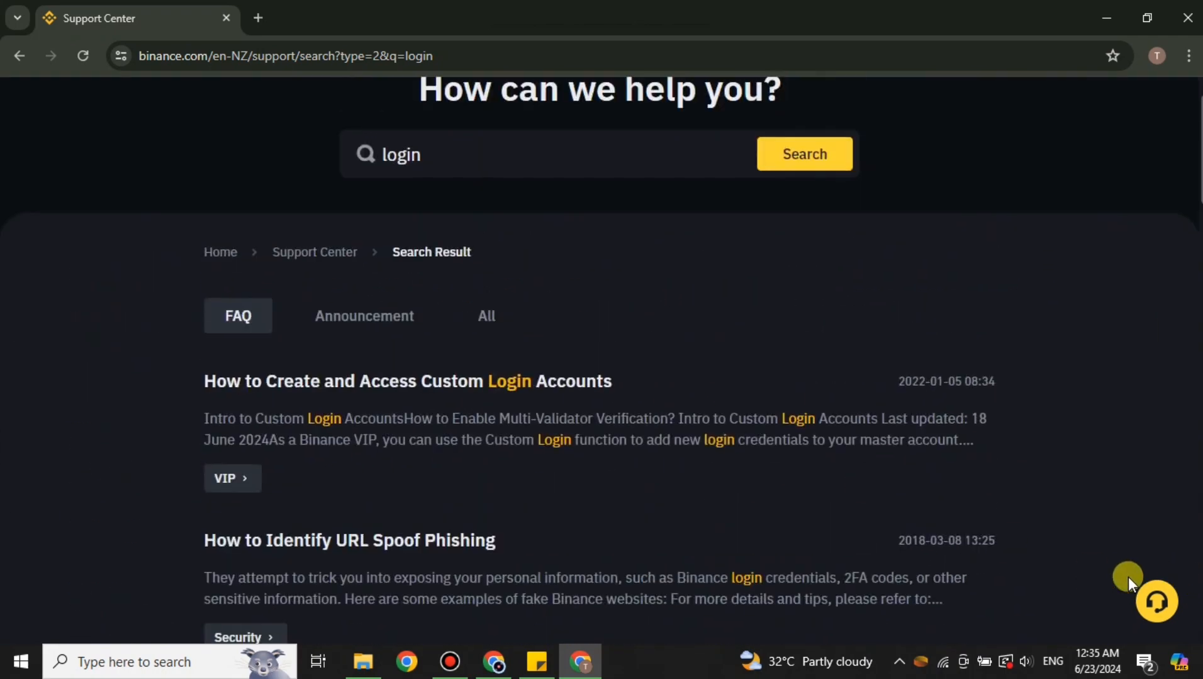
mouse_move(278, 276)
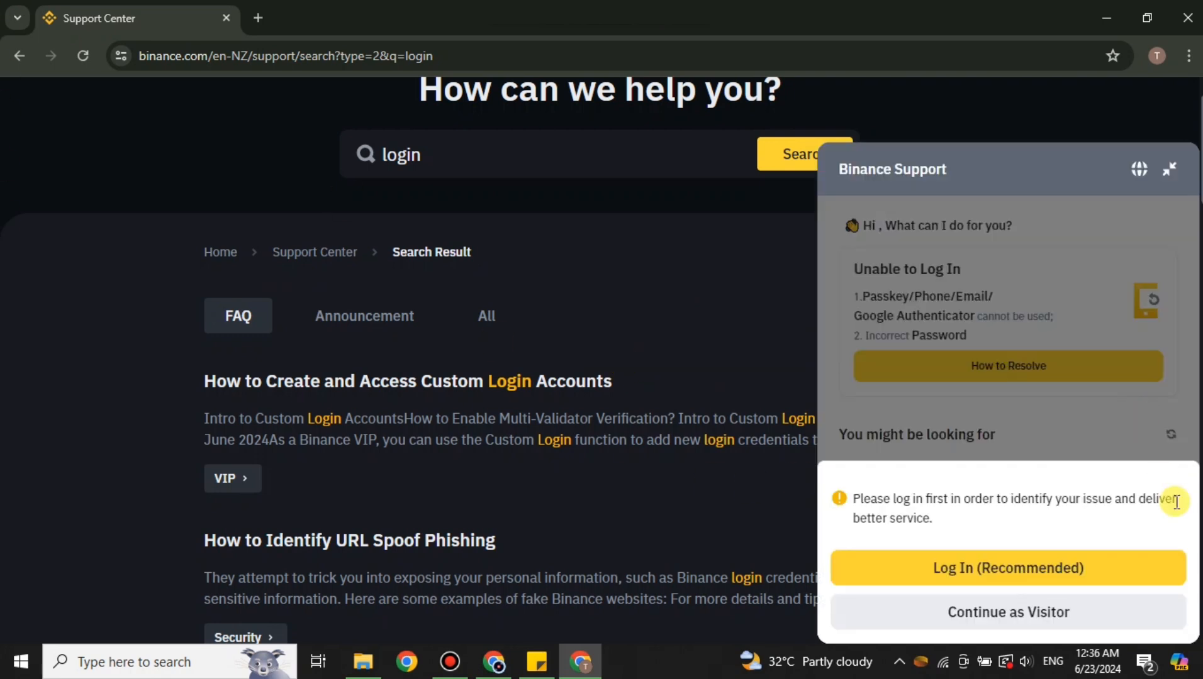
Enter Binance Support chat as a visitor, then dismiss the Connect With Us contact form
click(1008, 612)
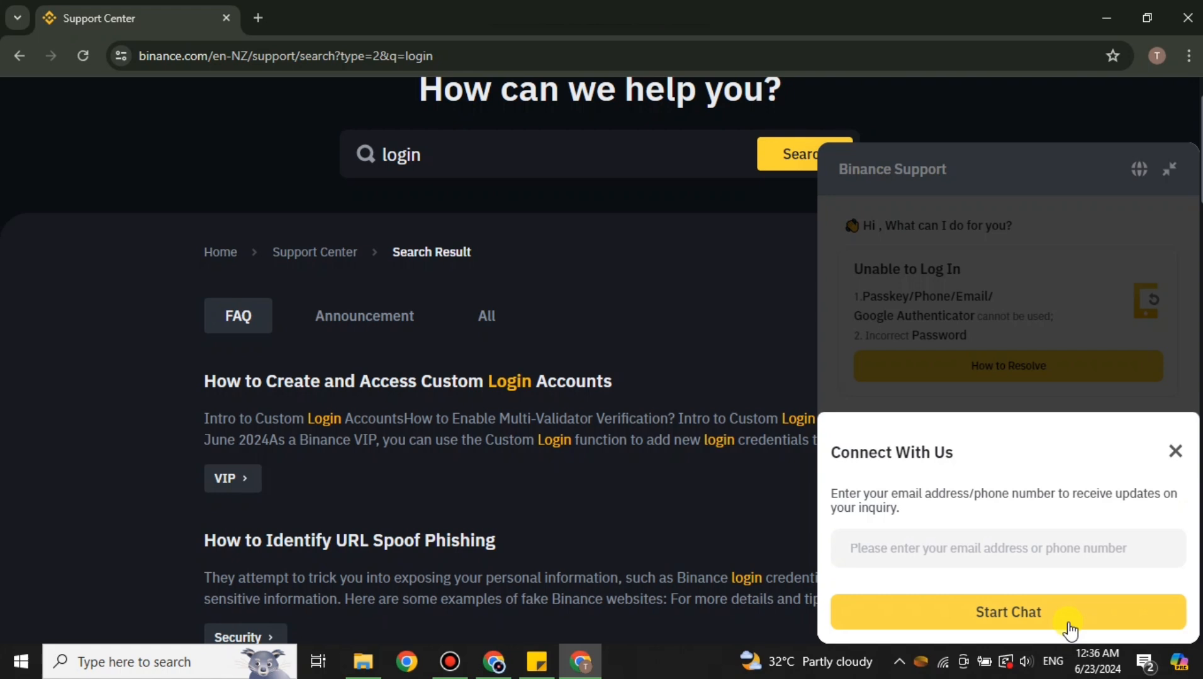
mouse_move(1010, 624)
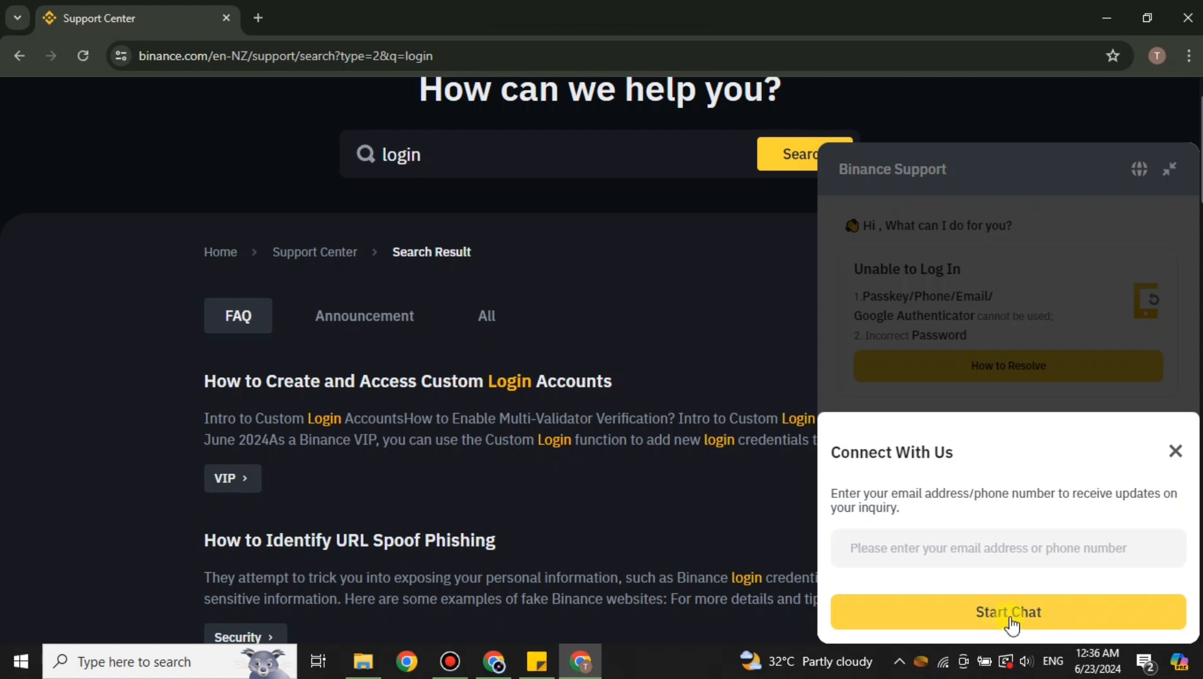
click(1008, 612)
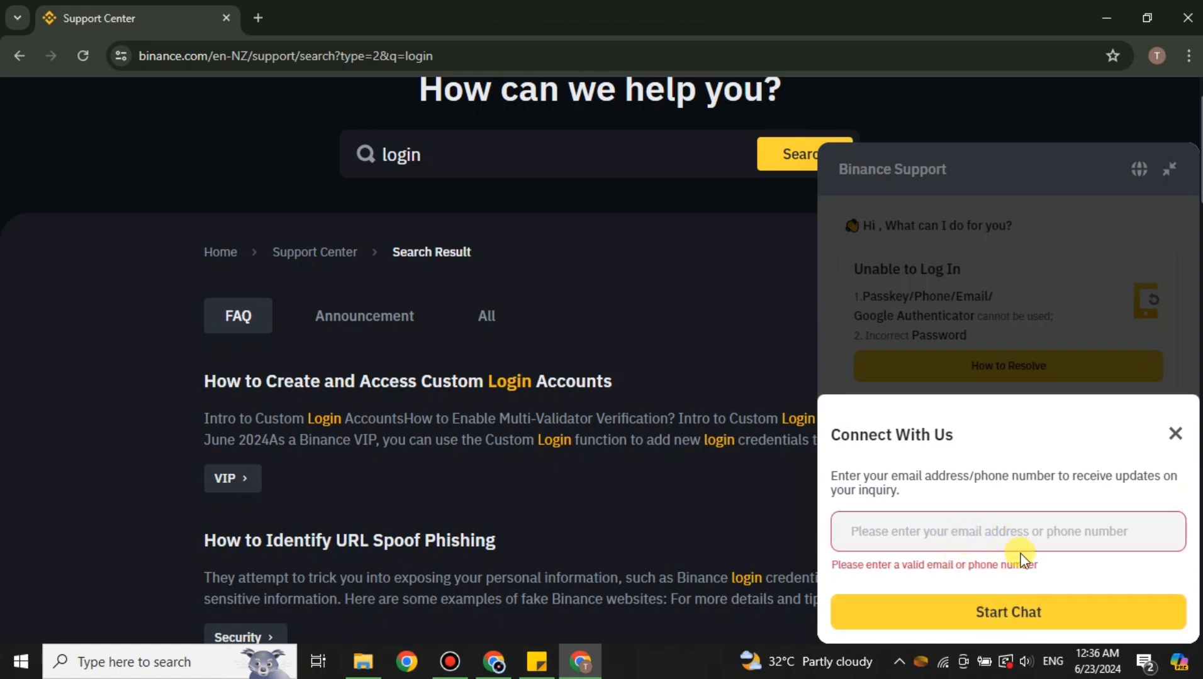
click(998, 531)
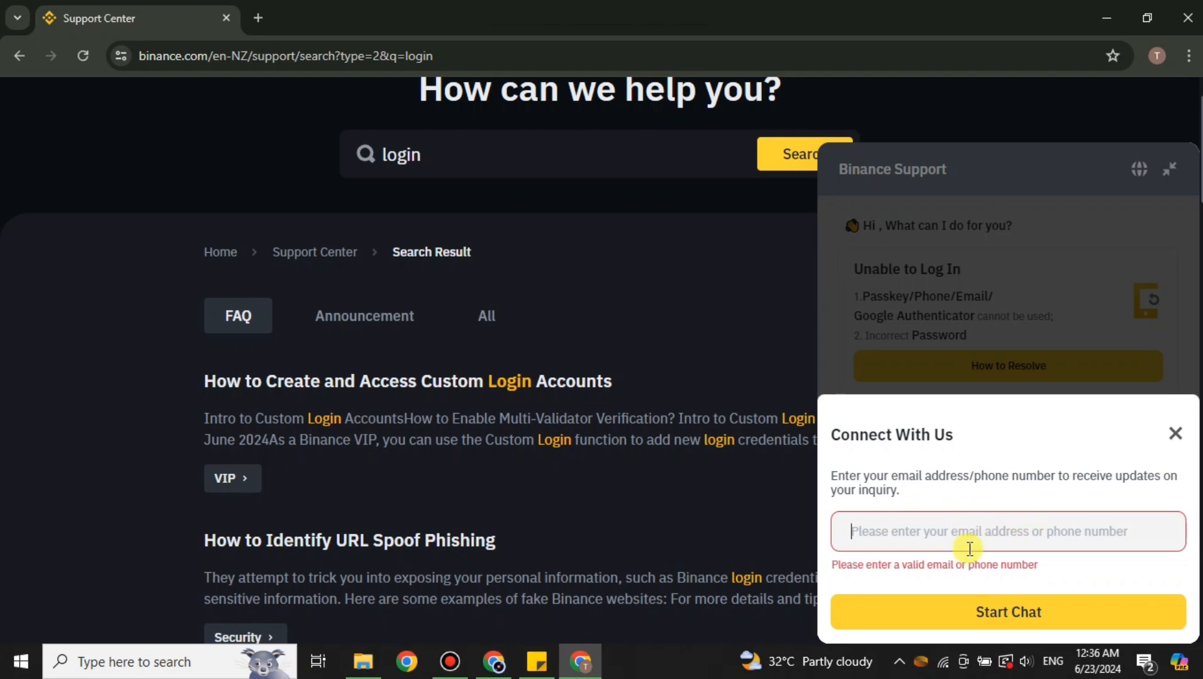
click(1174, 433)
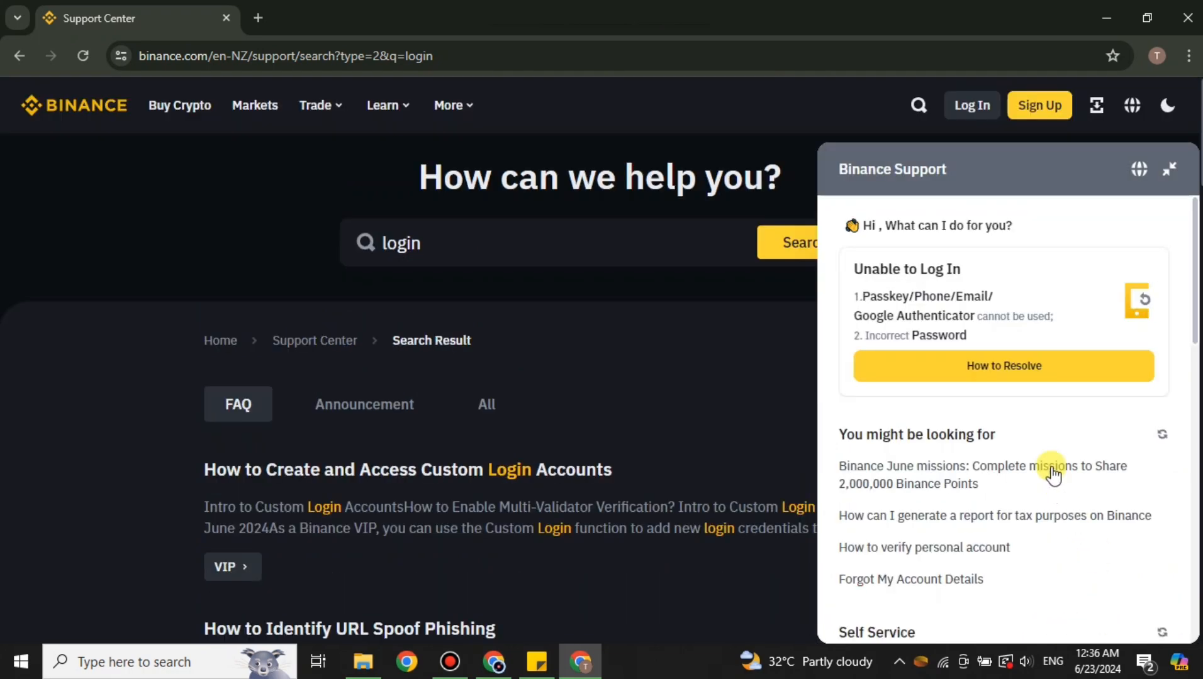
mouse_move(922, 324)
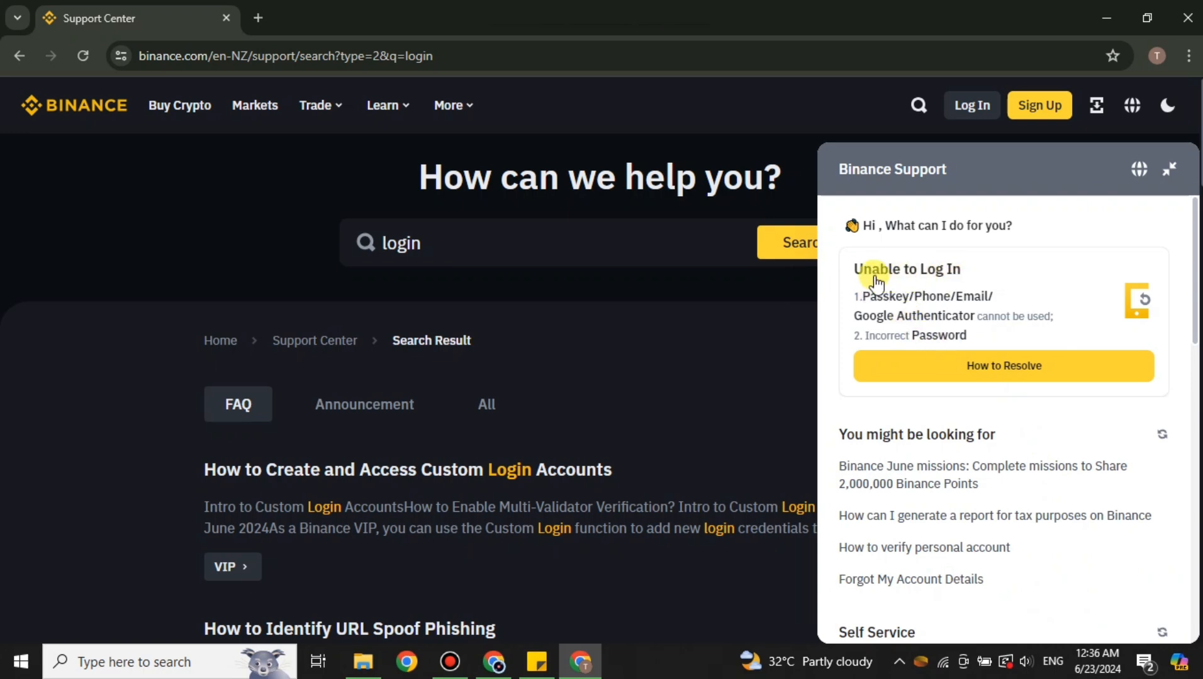
mouse_move(957, 273)
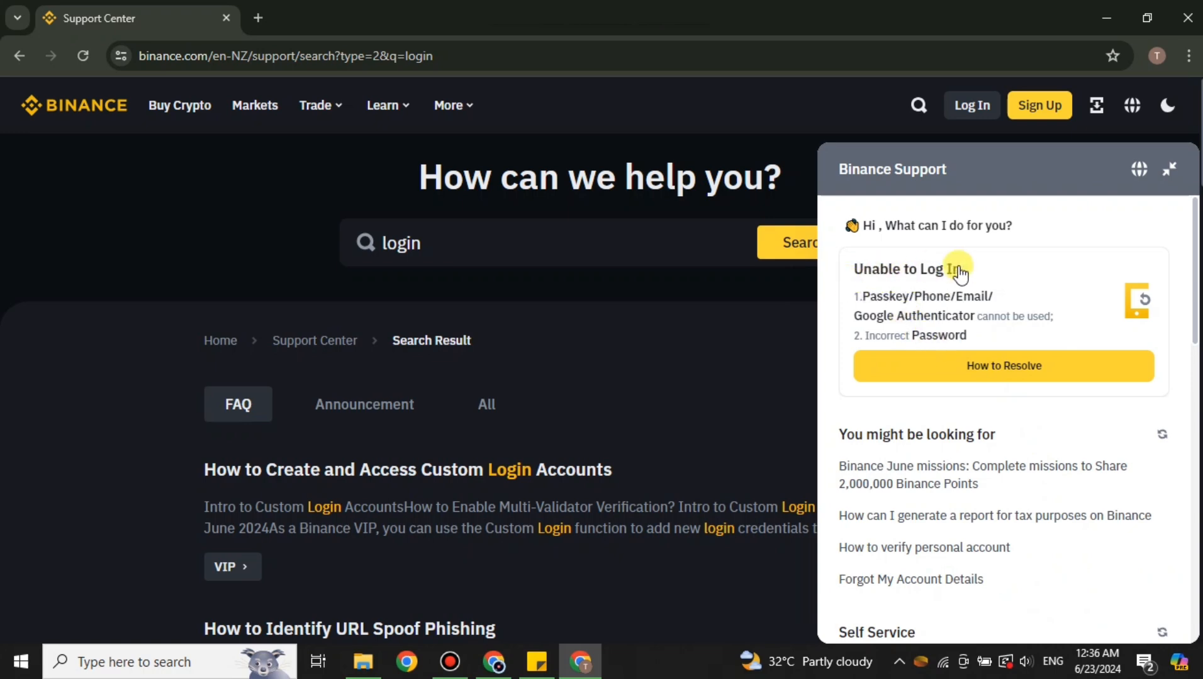
mouse_move(886, 321)
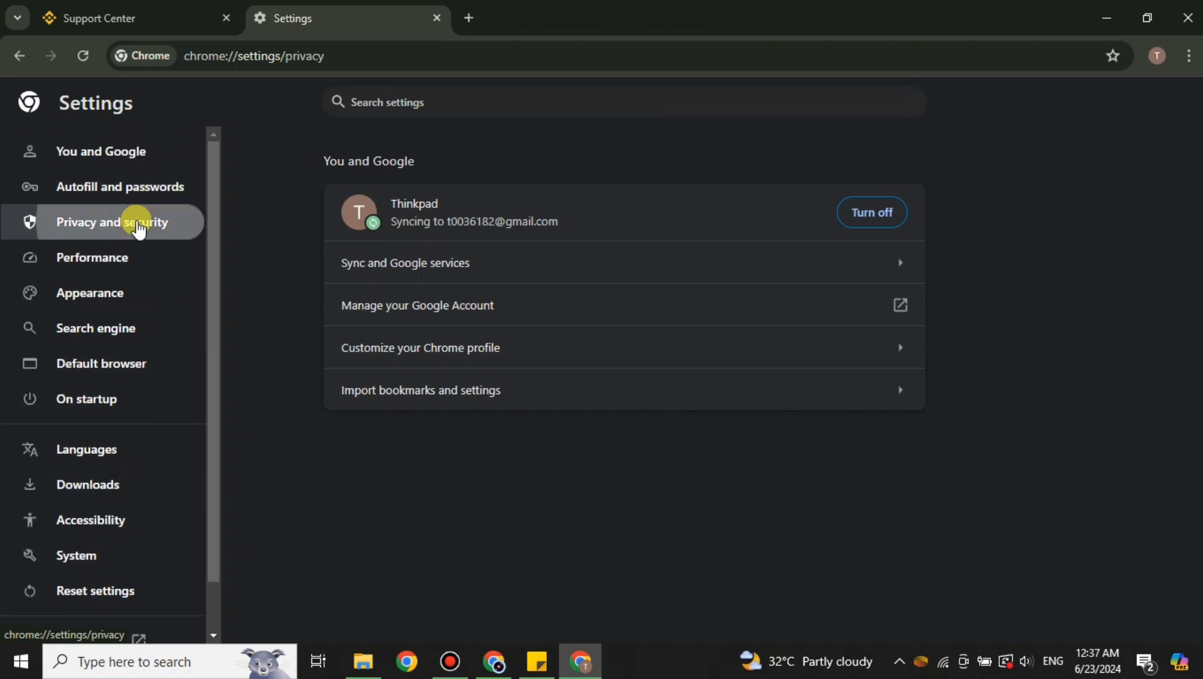
Review Chrome's Privacy and security Security page, then close the Settings tab
click(112, 221)
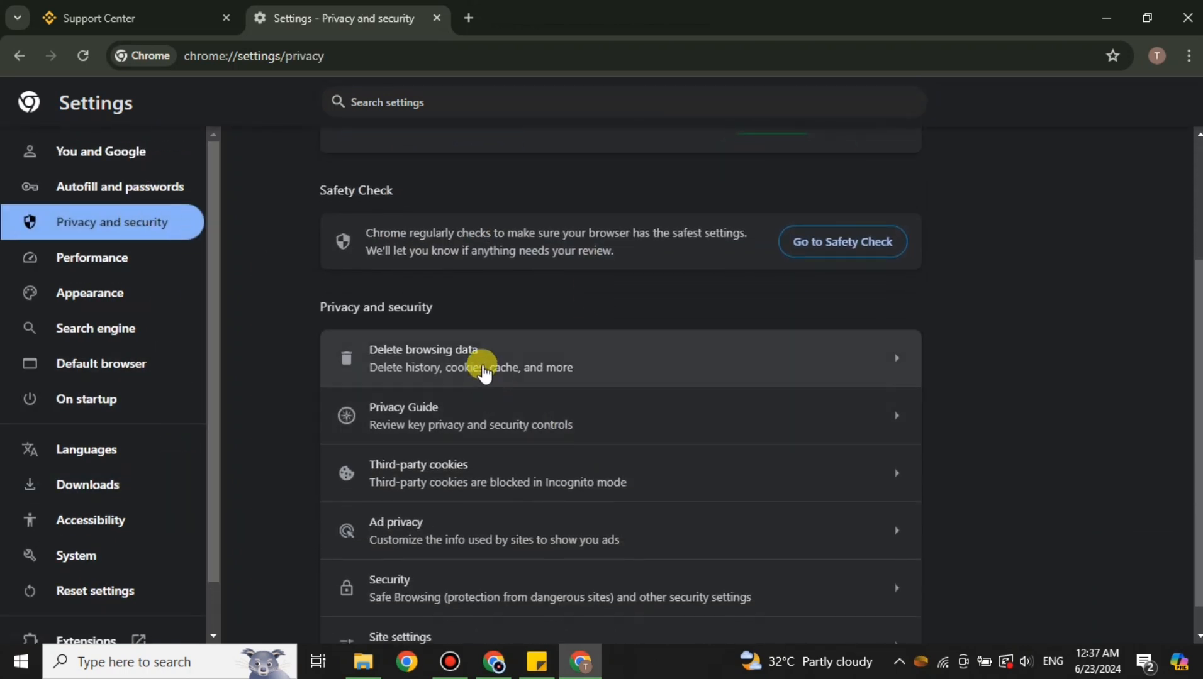
scroll(down, 3)
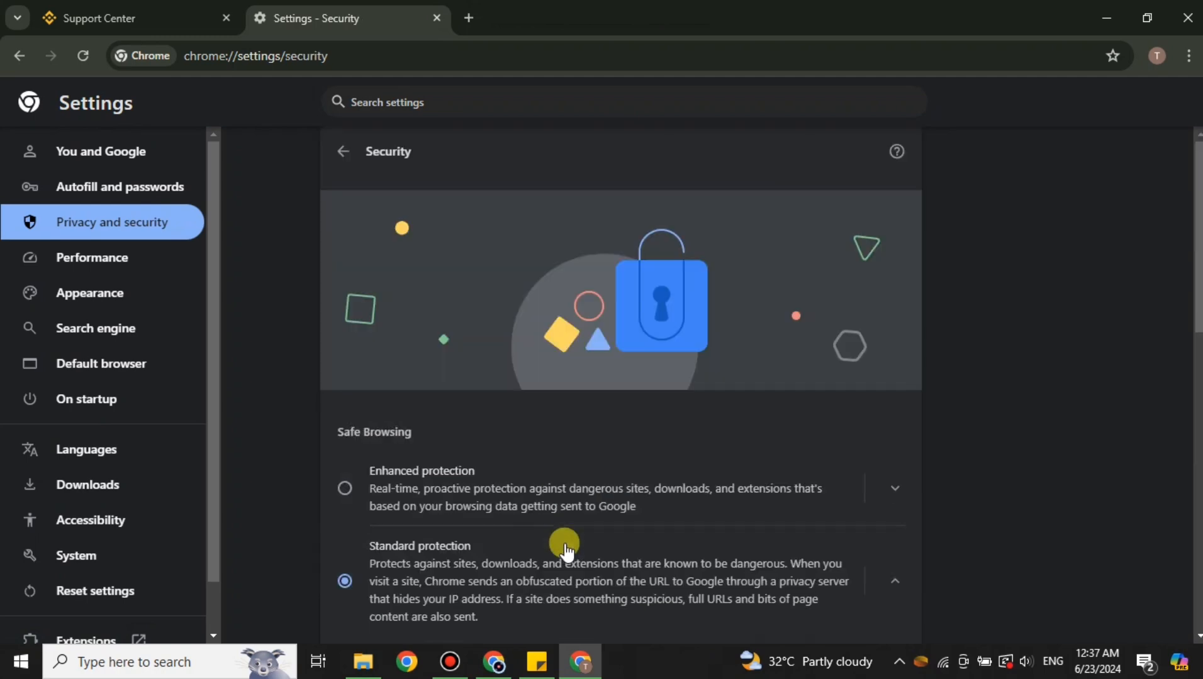
scroll(down, 3)
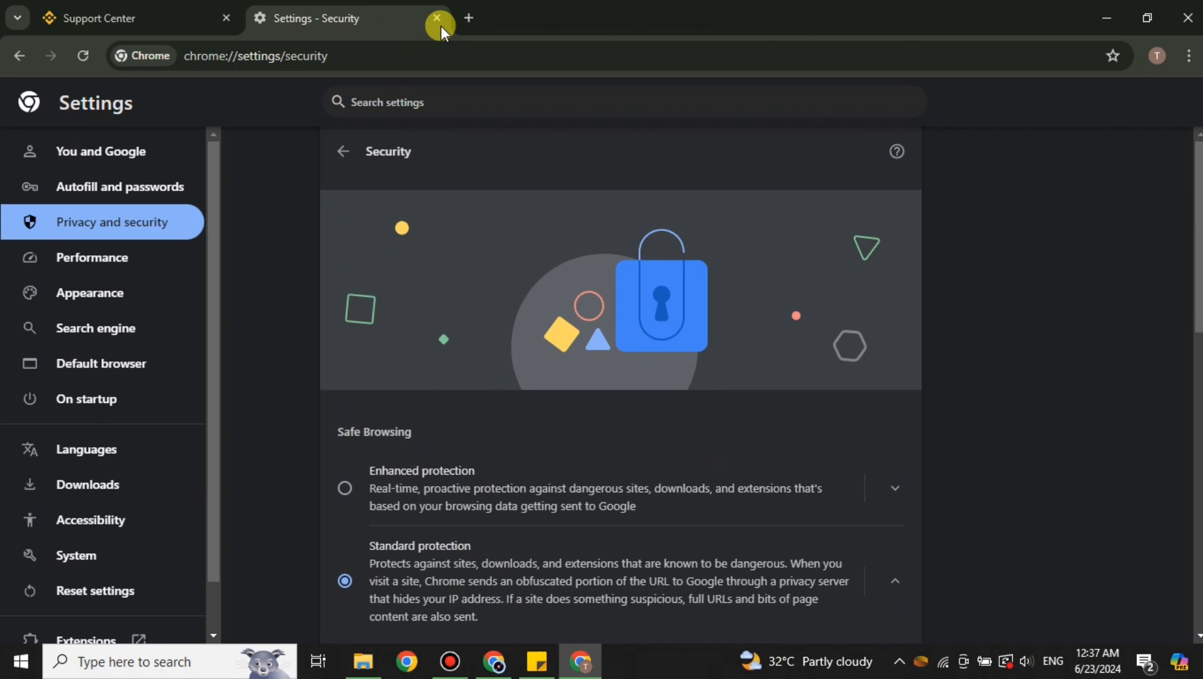
click(438, 18)
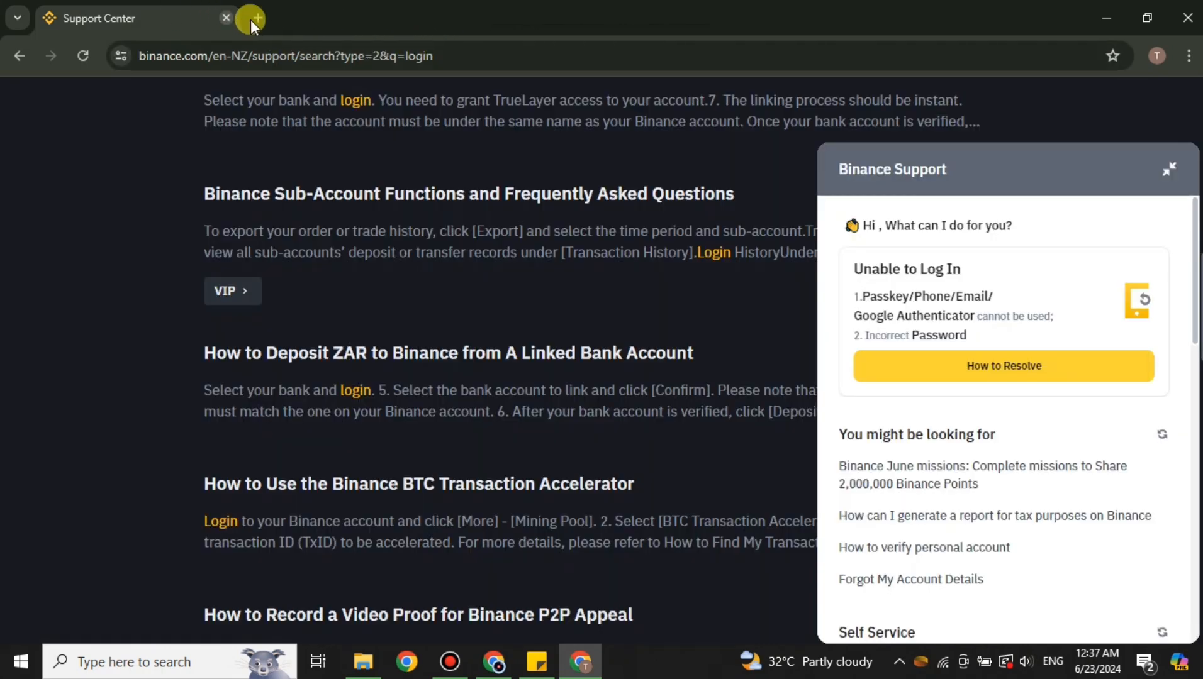